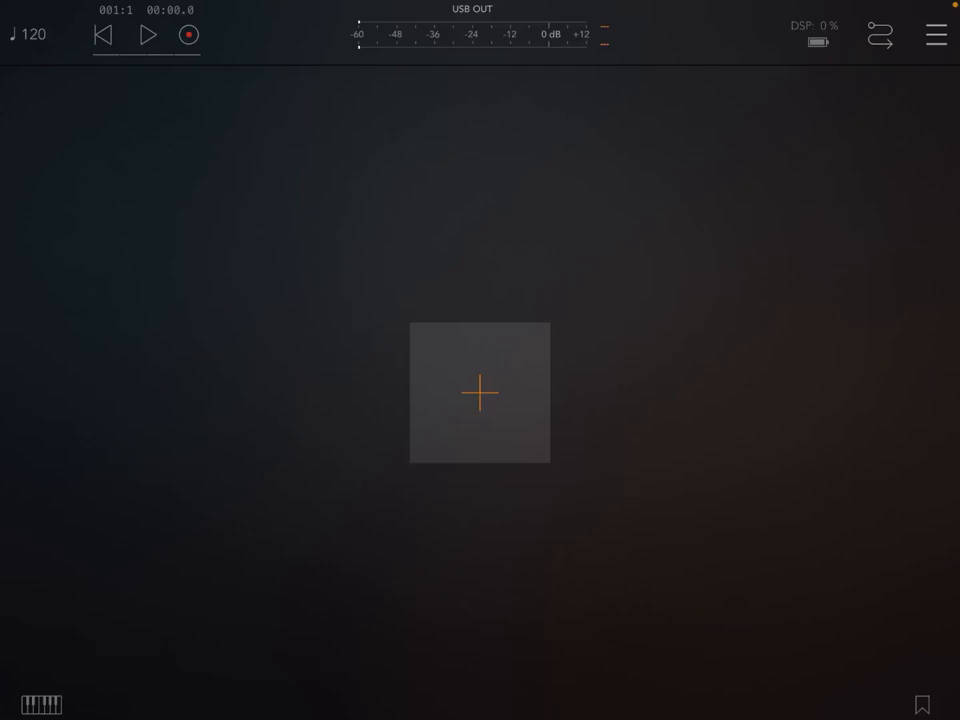
Start adding a new channel to the empty AUM session via the + placeholder
click(480, 392)
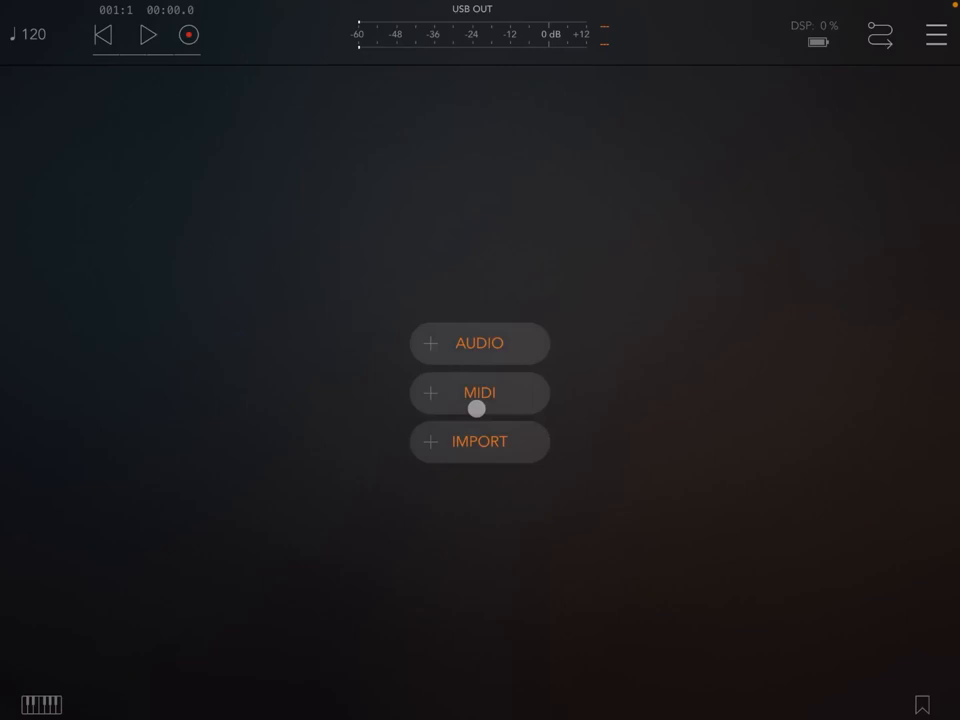
Add an audio channel with iSEM as source and load the DA_Clockwise_ARP preset
click(480, 344)
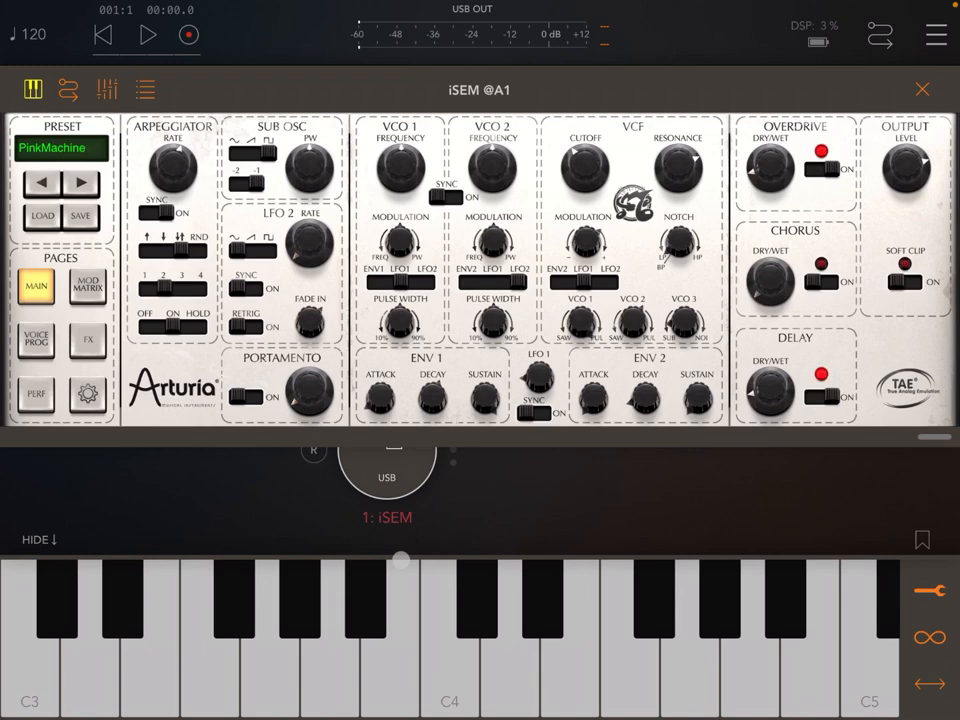
click(40, 216)
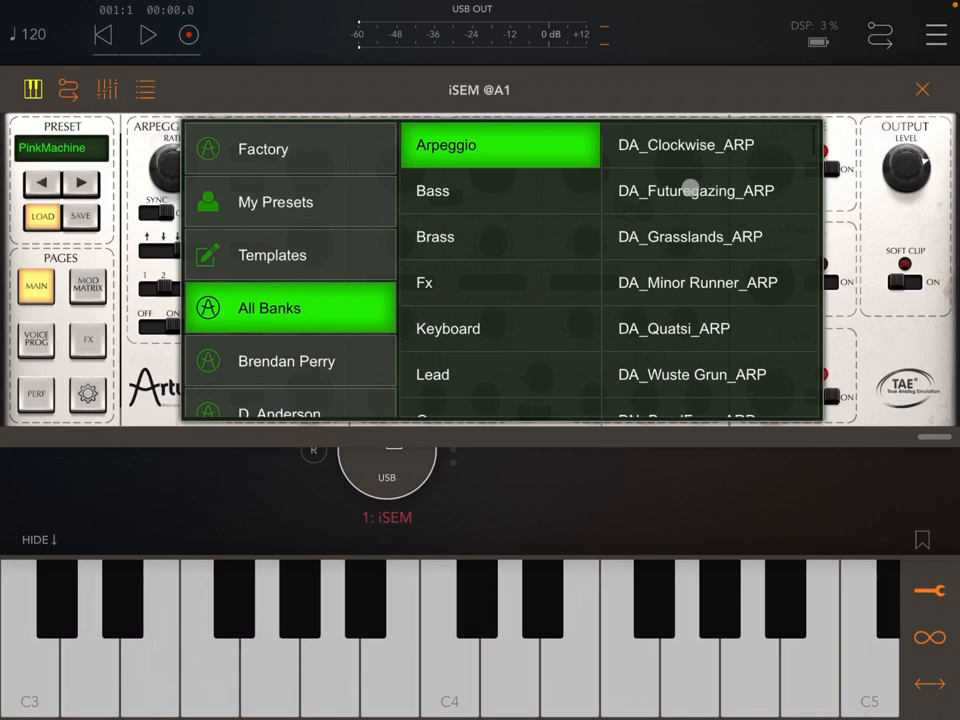
click(710, 144)
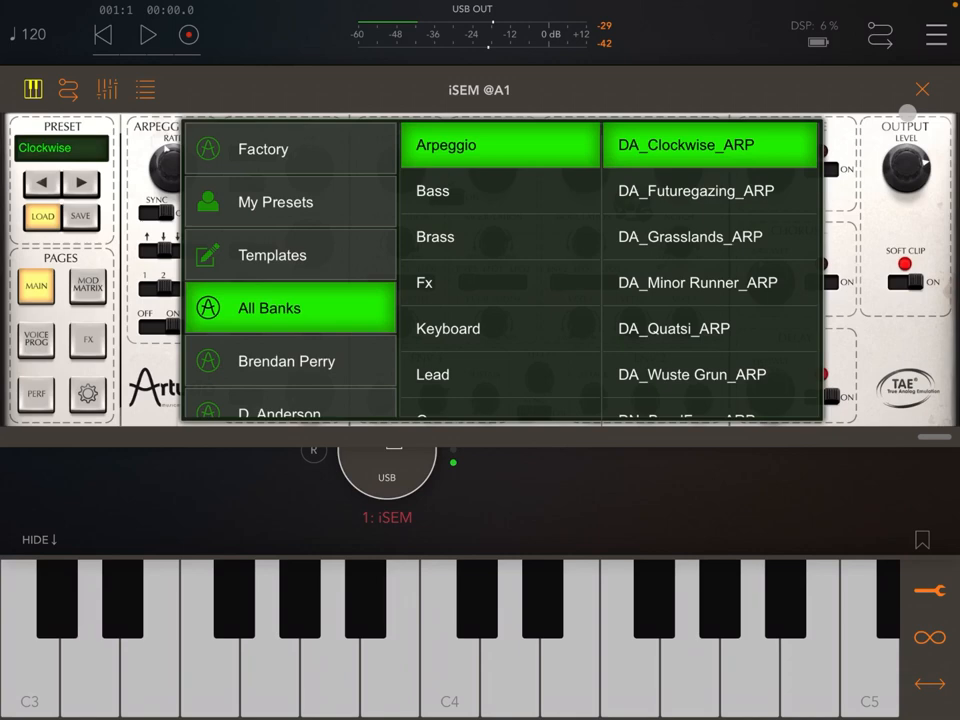
click(920, 88)
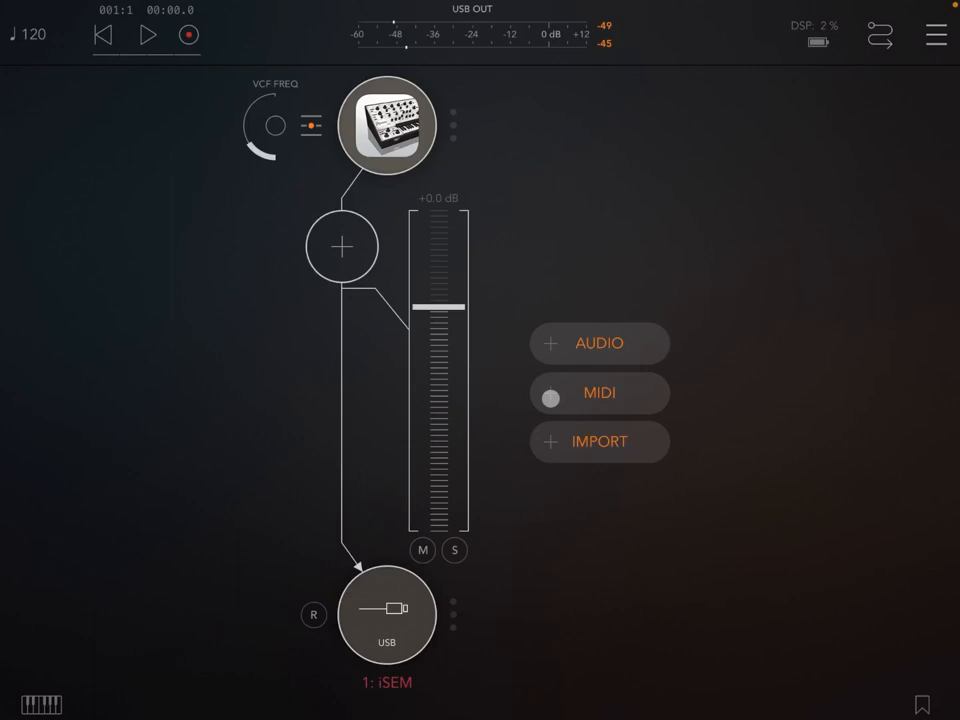
Add a MIDI channel hosting Atom Piano Roll 2 driving iSEM and start playback
click(600, 392)
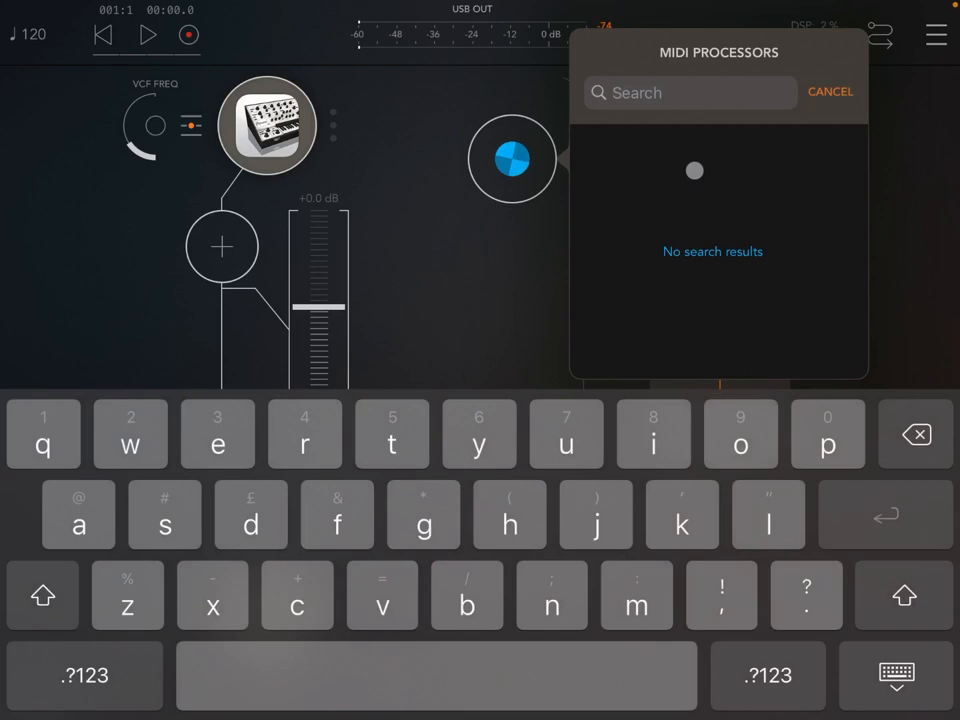
click(830, 92)
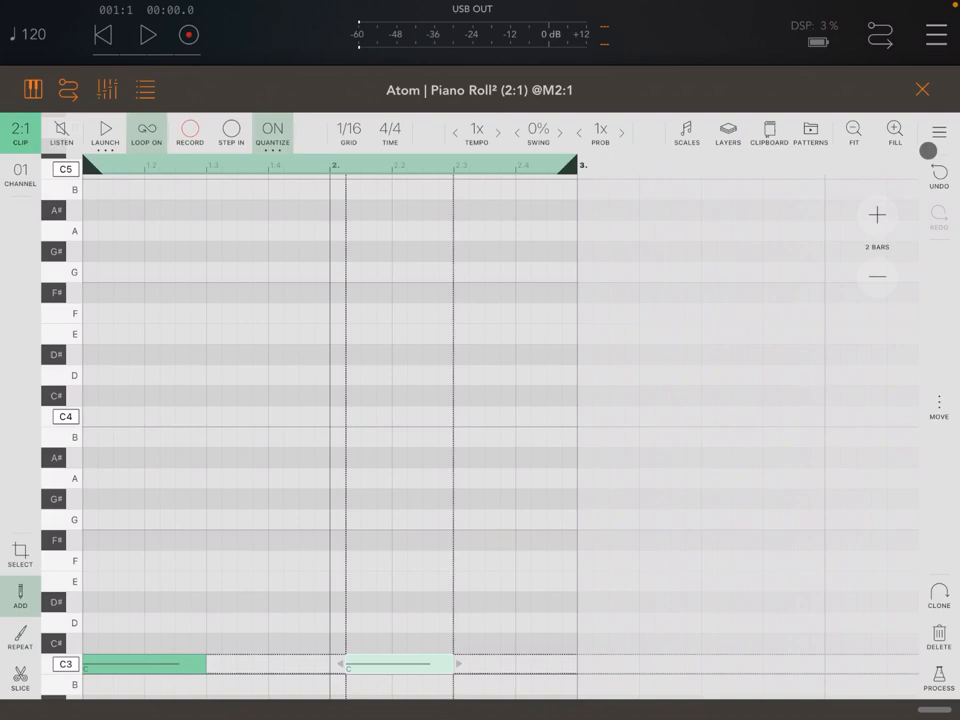
click(920, 88)
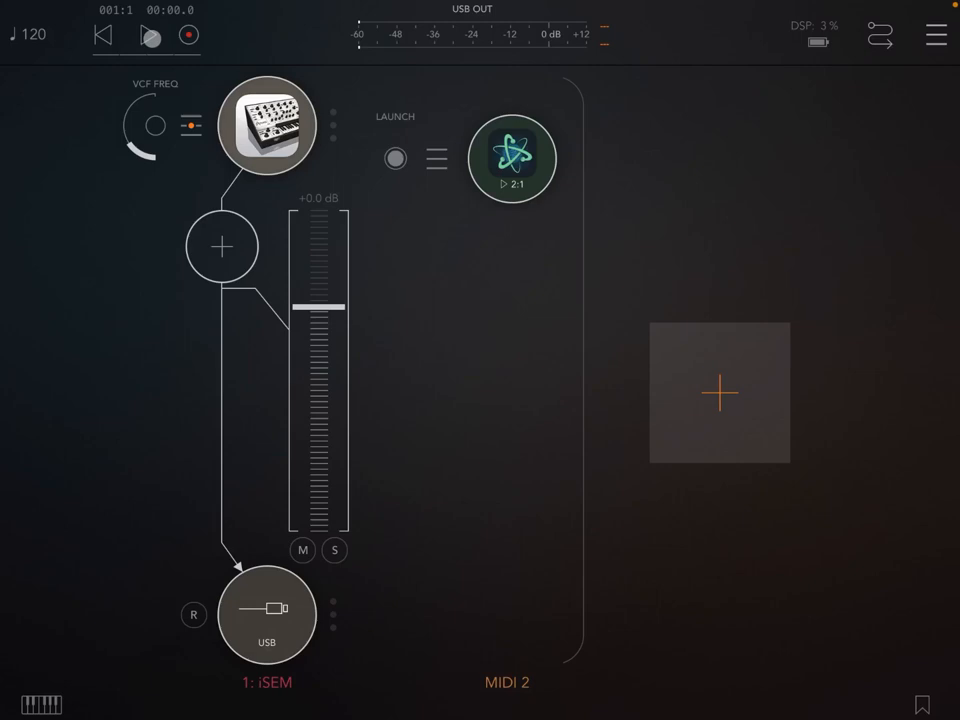
click(152, 36)
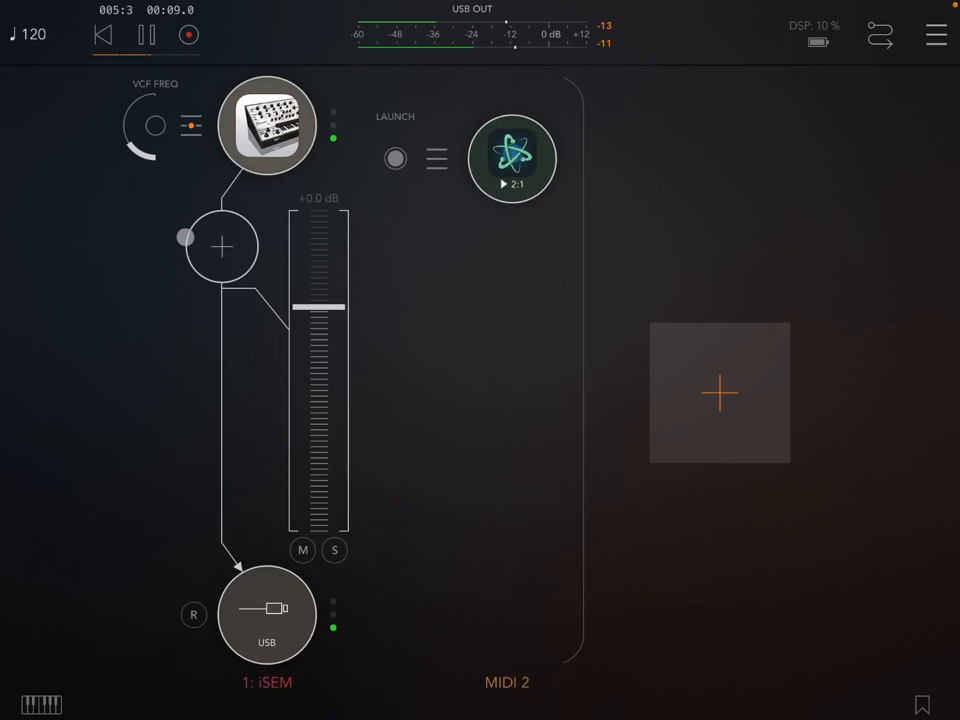
Insert BeatCutter as an effect on the iSEM channel and show its INP page
click(148, 34)
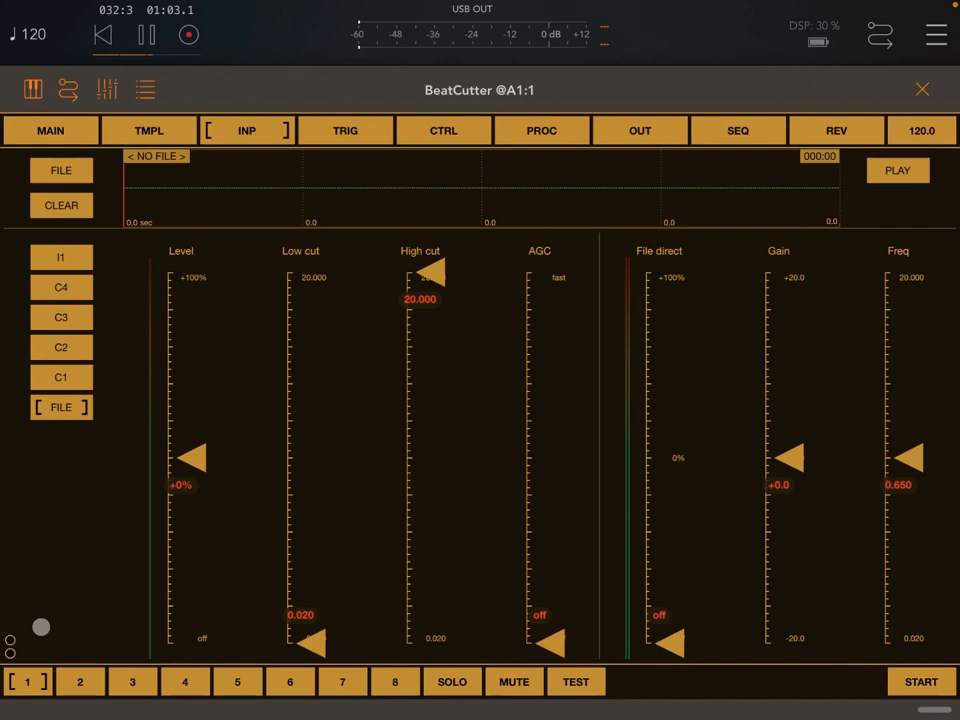
Browse BeatCutter's wav sample list, then move to the TRIG page for the internal input
click(60, 168)
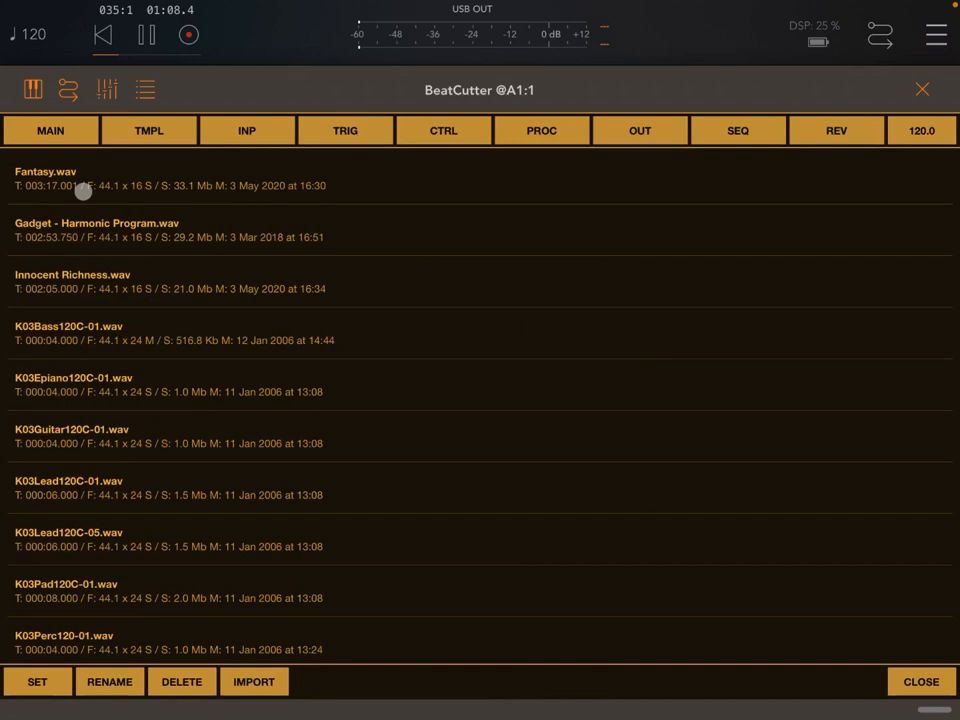
click(246, 130)
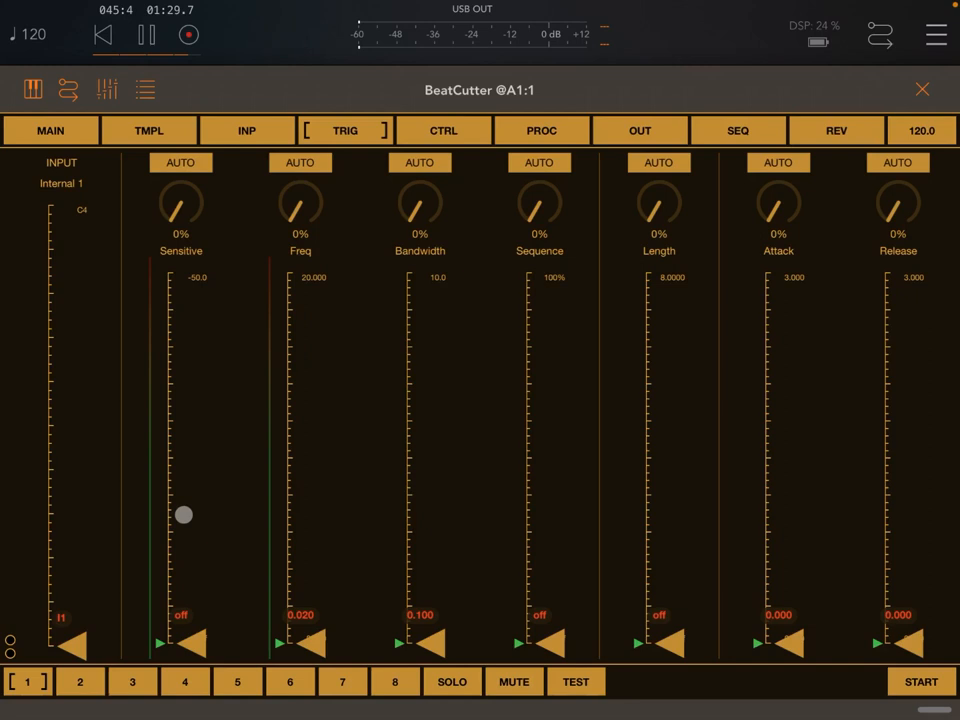
Raise the trigger Sensitive threshold to about -39.37 dB and return to the MAIN bus overview
drag(184, 516, 196, 470)
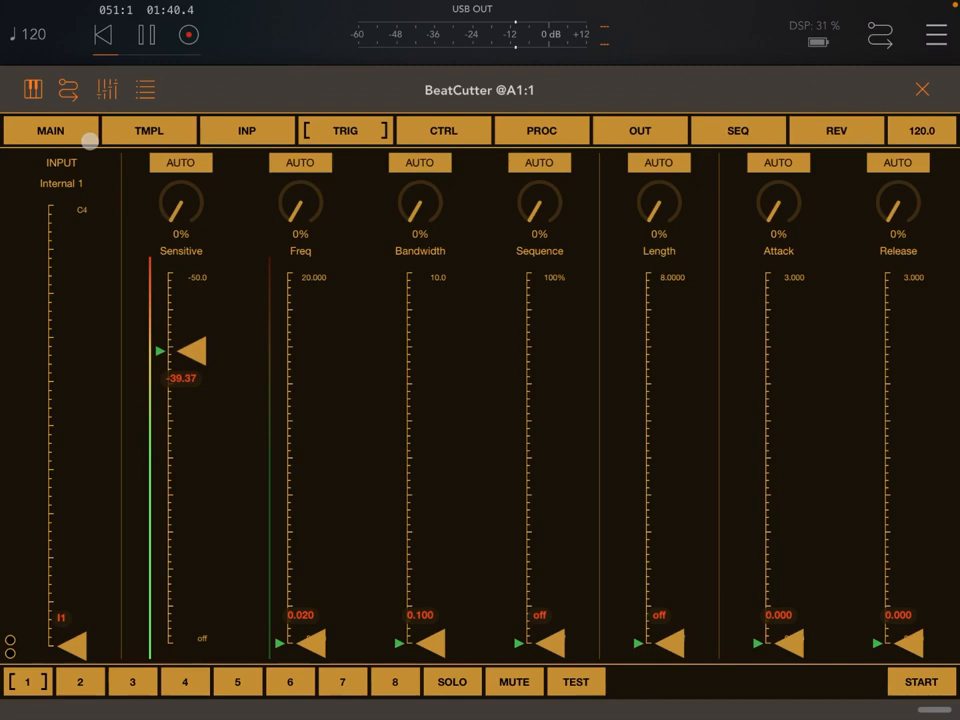
click(50, 130)
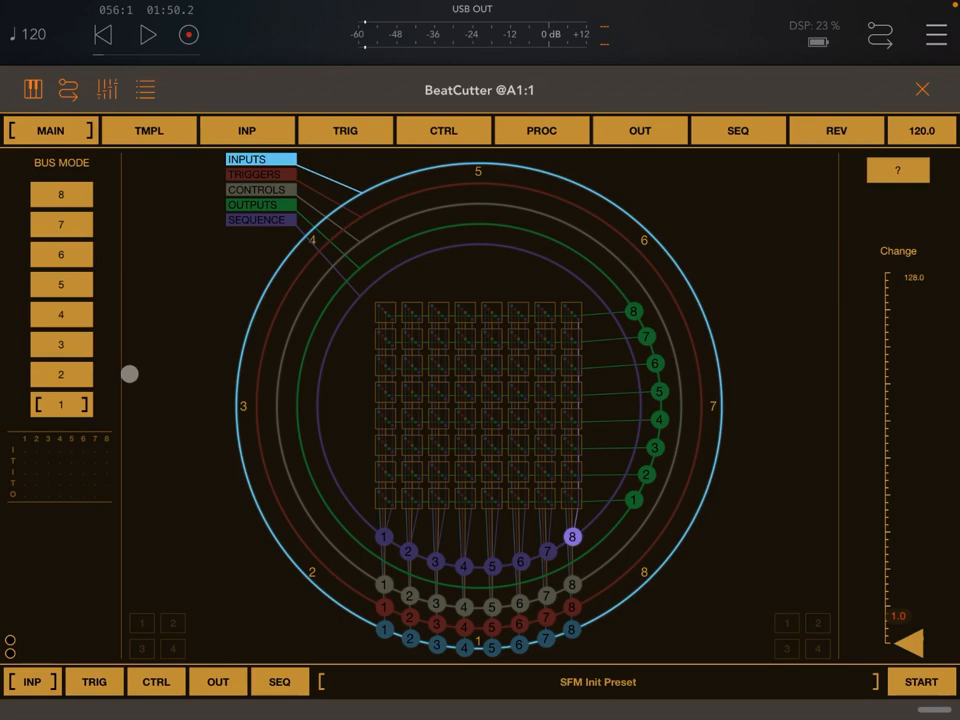
click(246, 130)
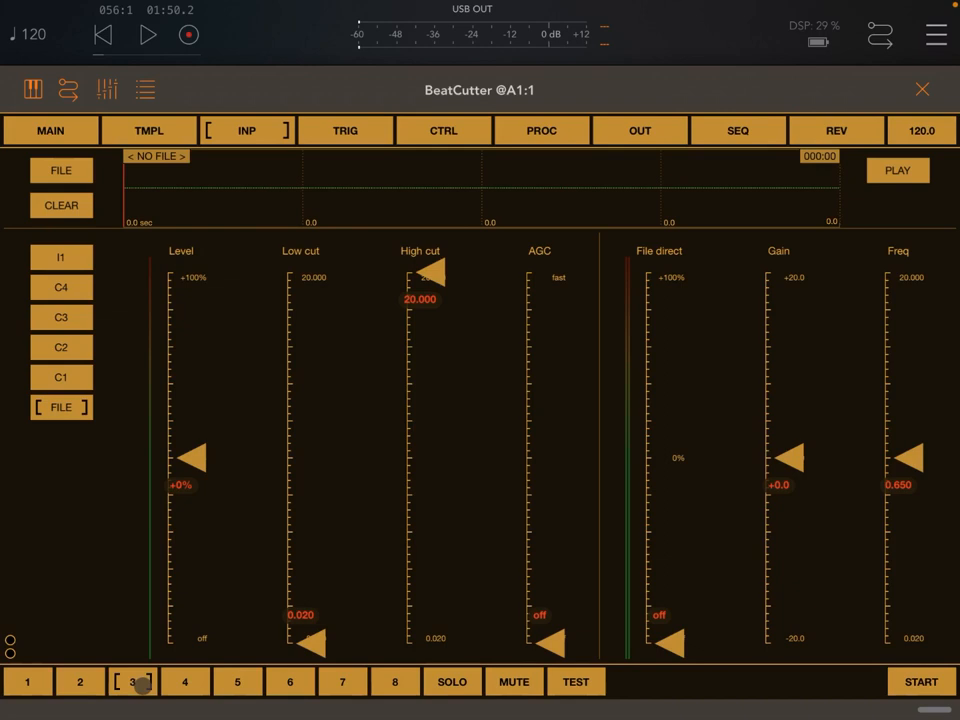
click(344, 130)
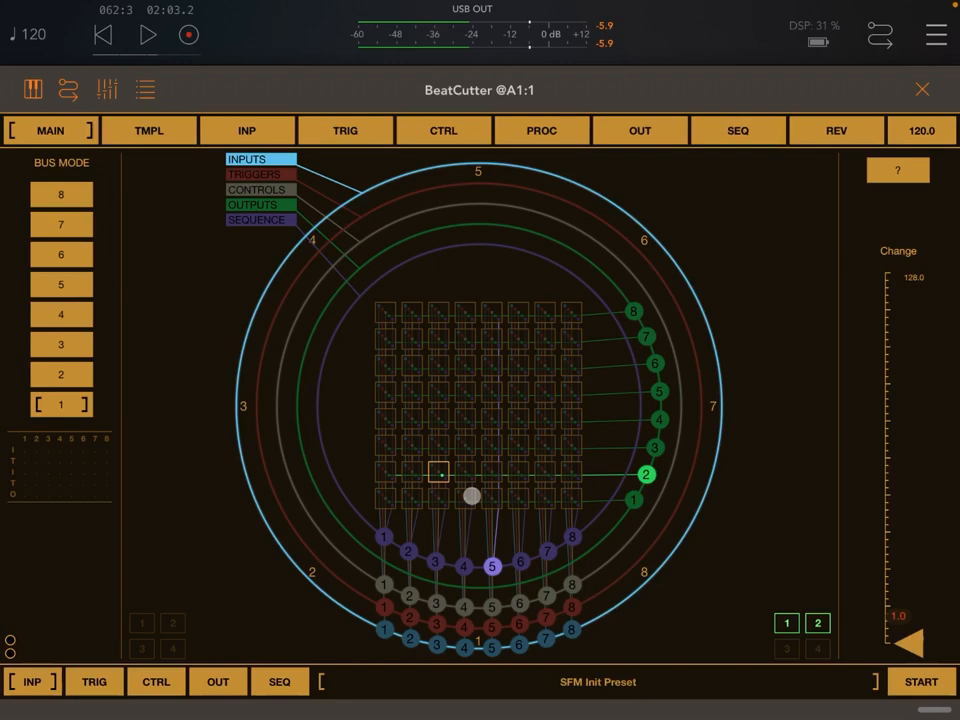
click(920, 88)
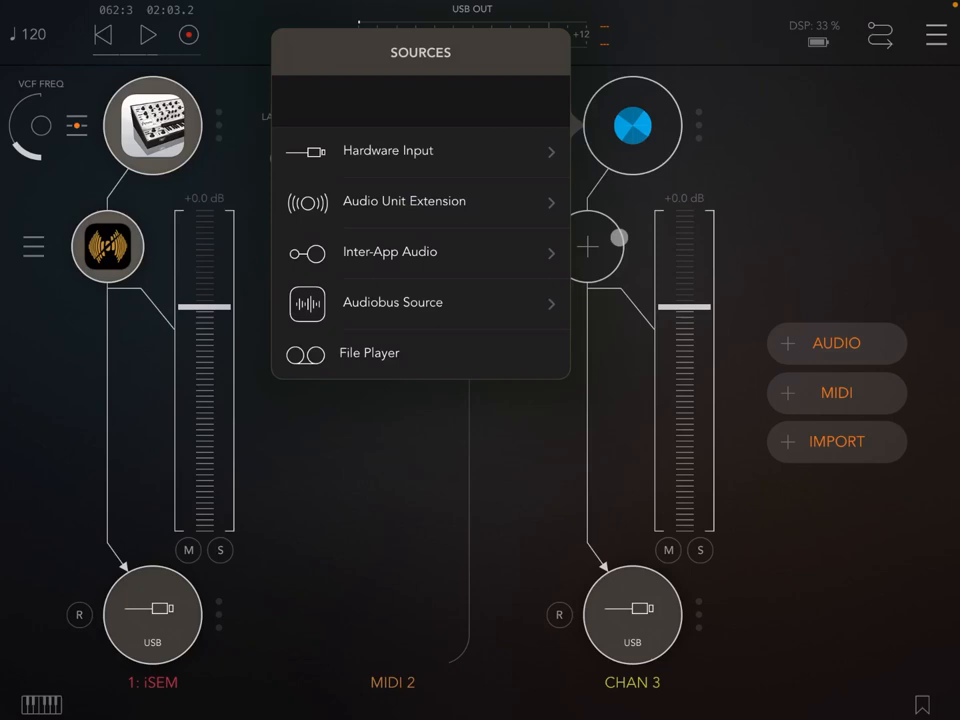
text(ise)
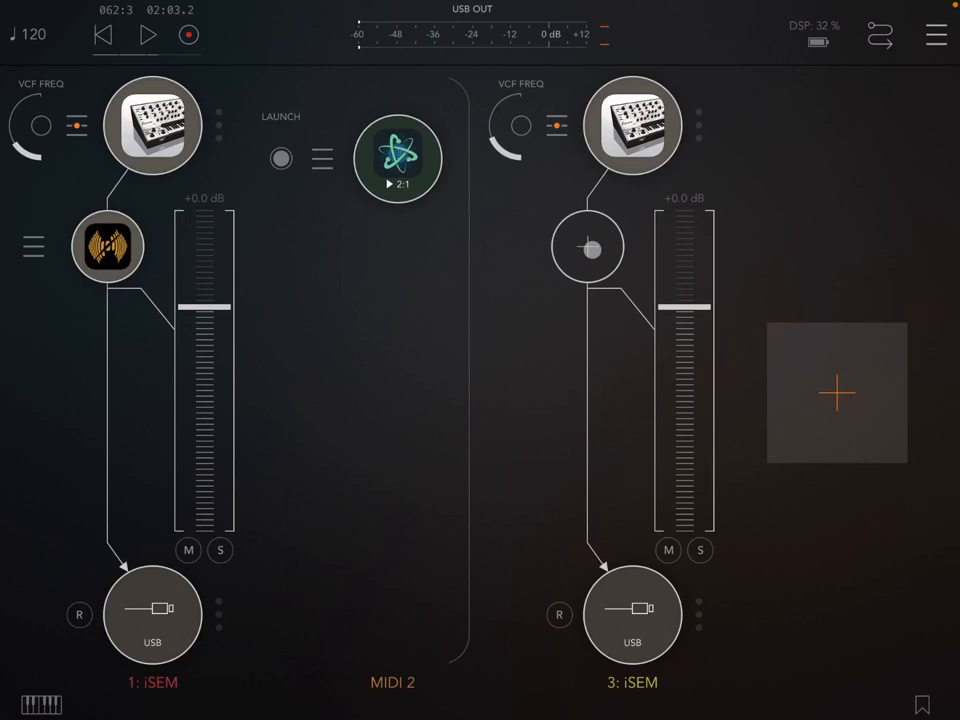
click(588, 248)
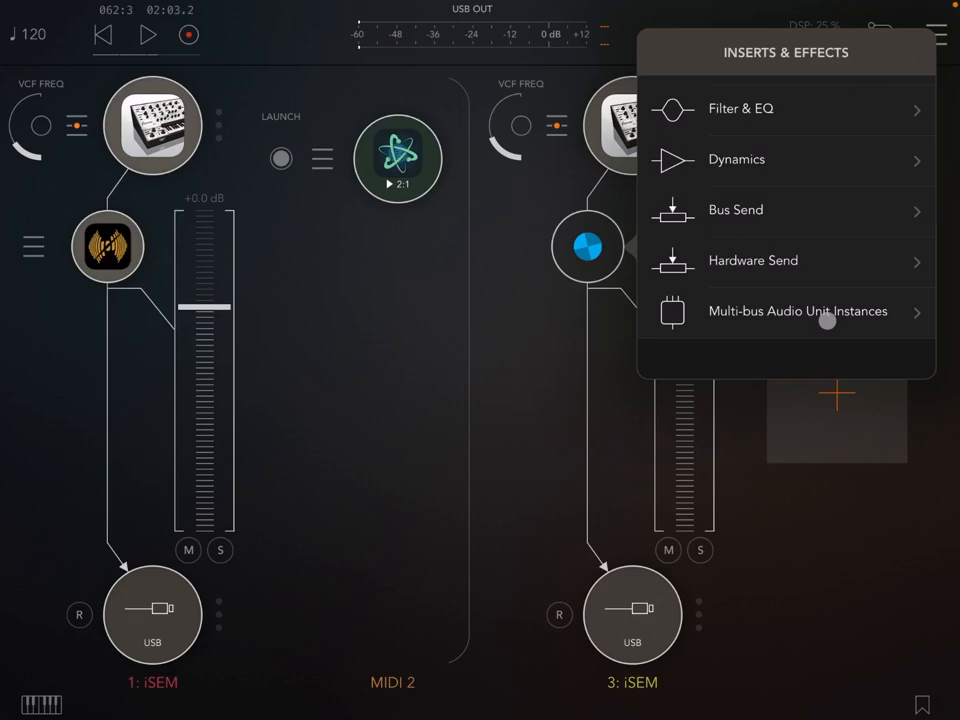
click(796, 312)
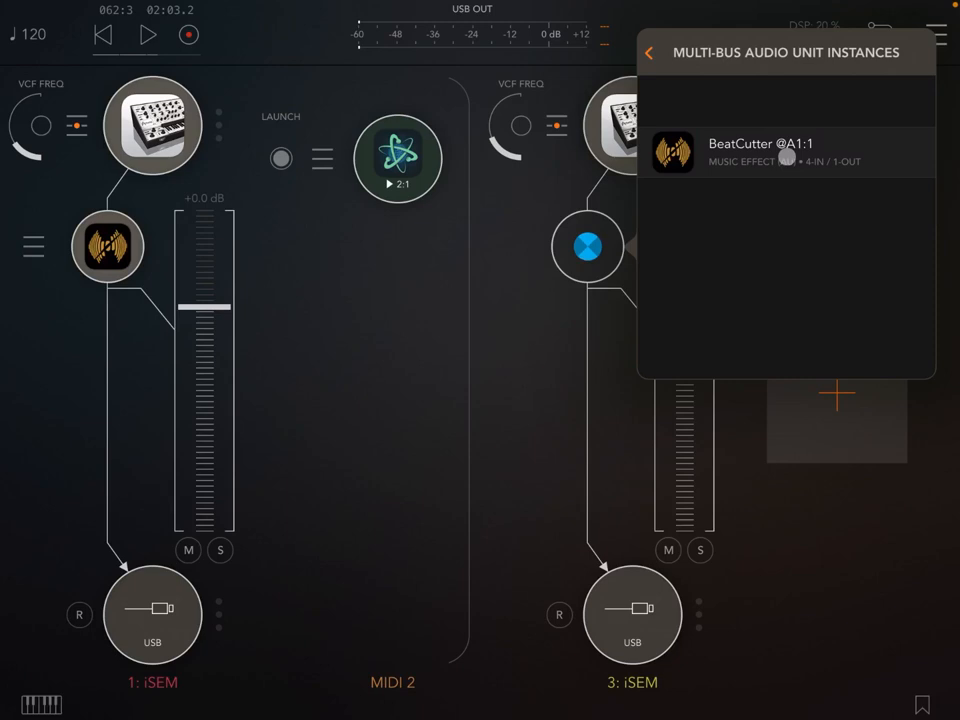
click(760, 152)
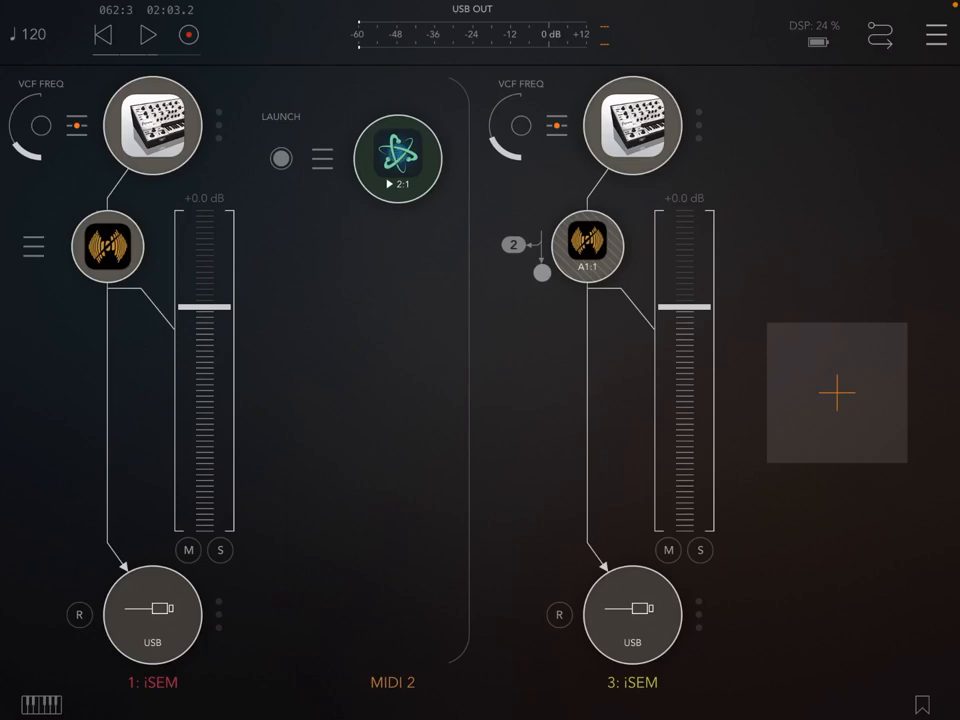
Check BeatCutter's INP page from channel 3, then clear channel 3's USB output node
click(588, 248)
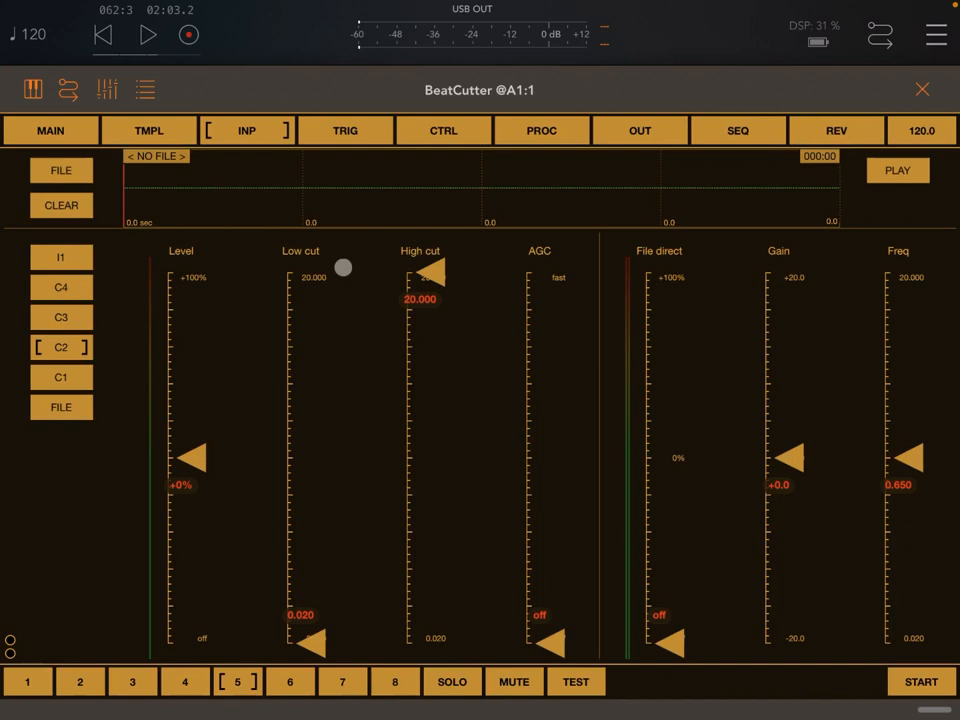
click(344, 130)
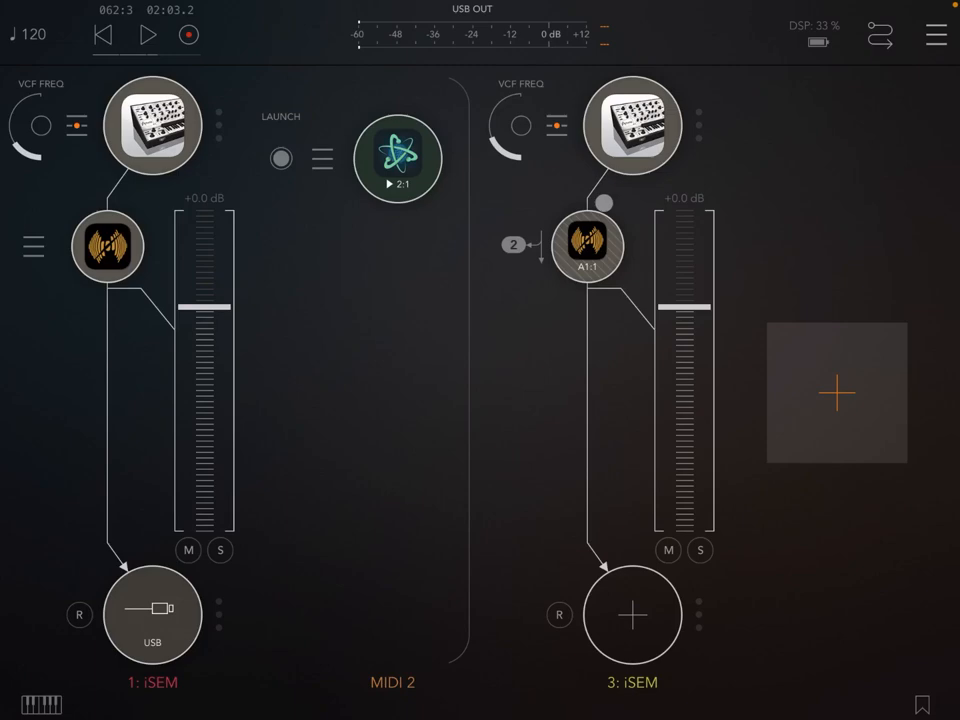
Reopen the BeatCutter A1:1 node to its MAIN routing matrix with the SFM Init preset
click(588, 248)
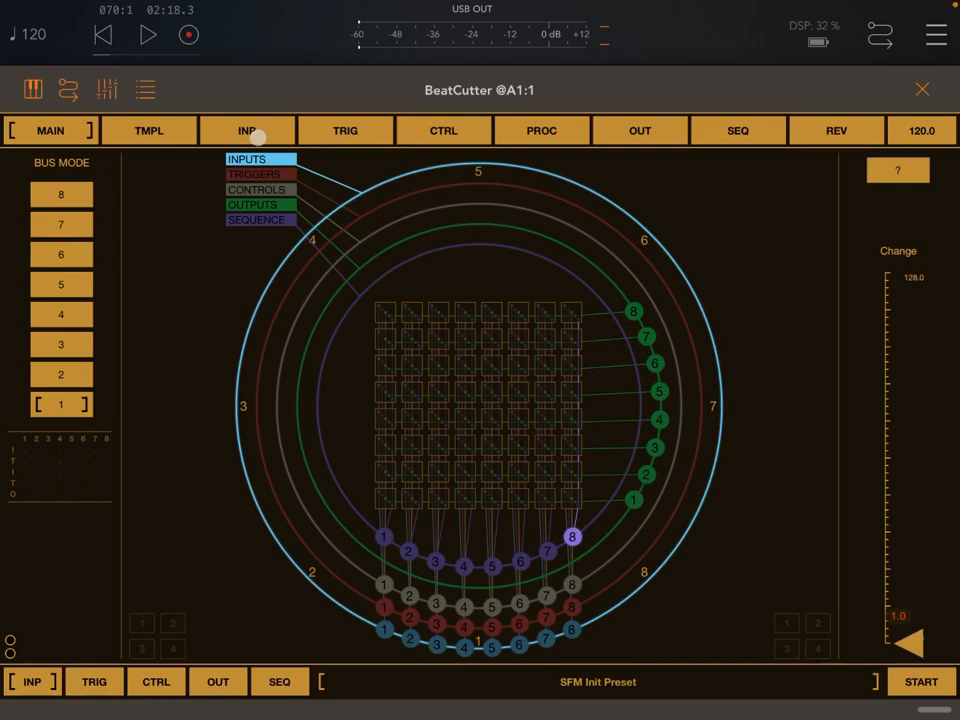
Review input levels at 100%, then show the REV page with reverb parameters at init values
click(246, 130)
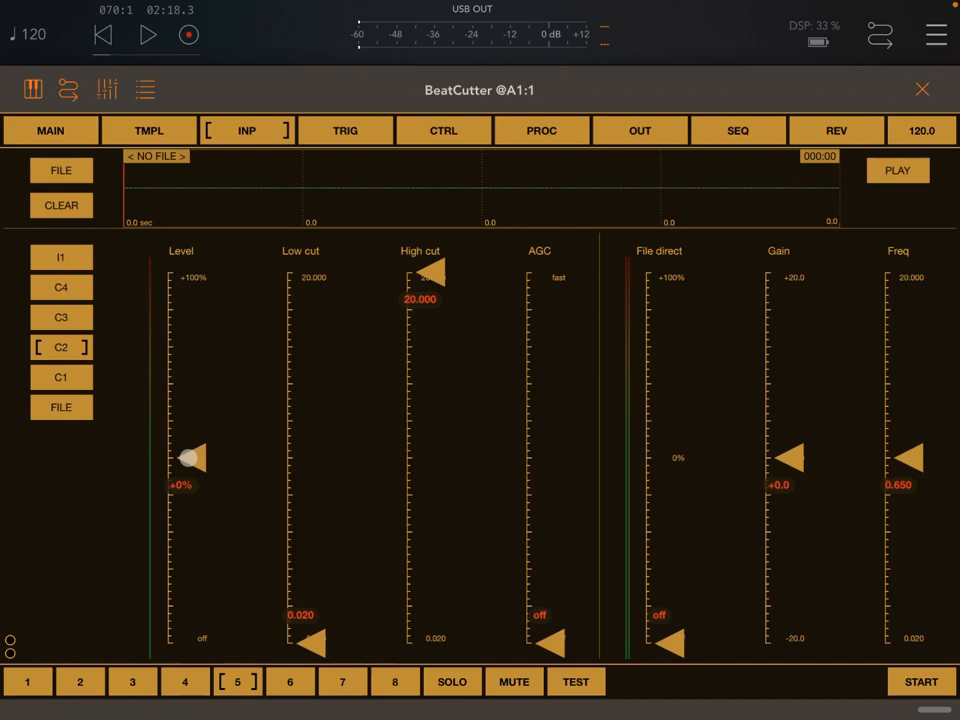
click(50, 130)
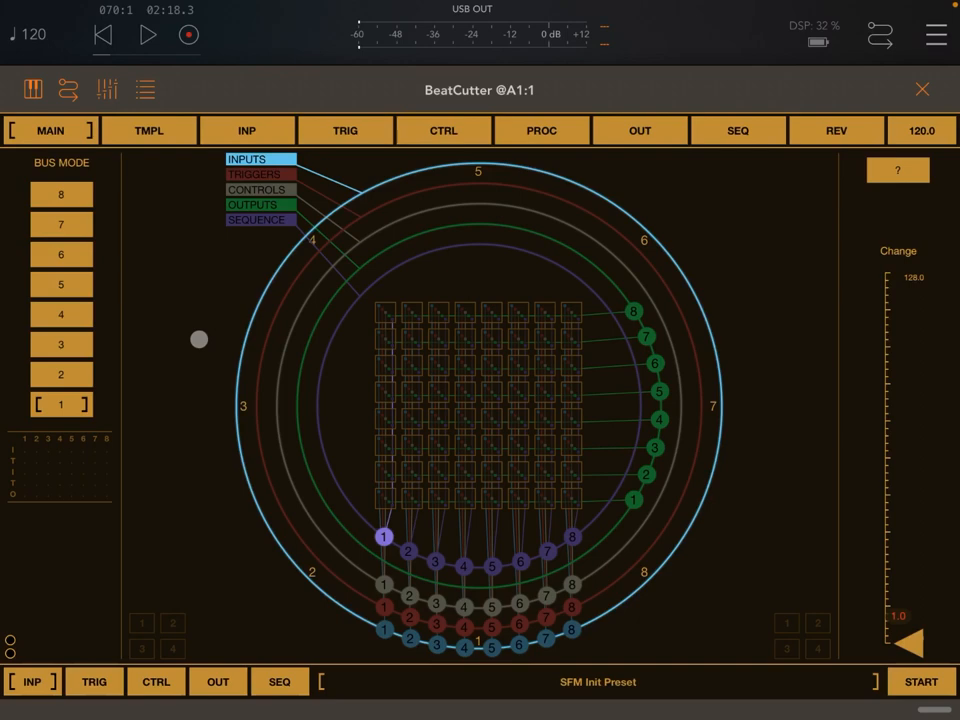
click(836, 130)
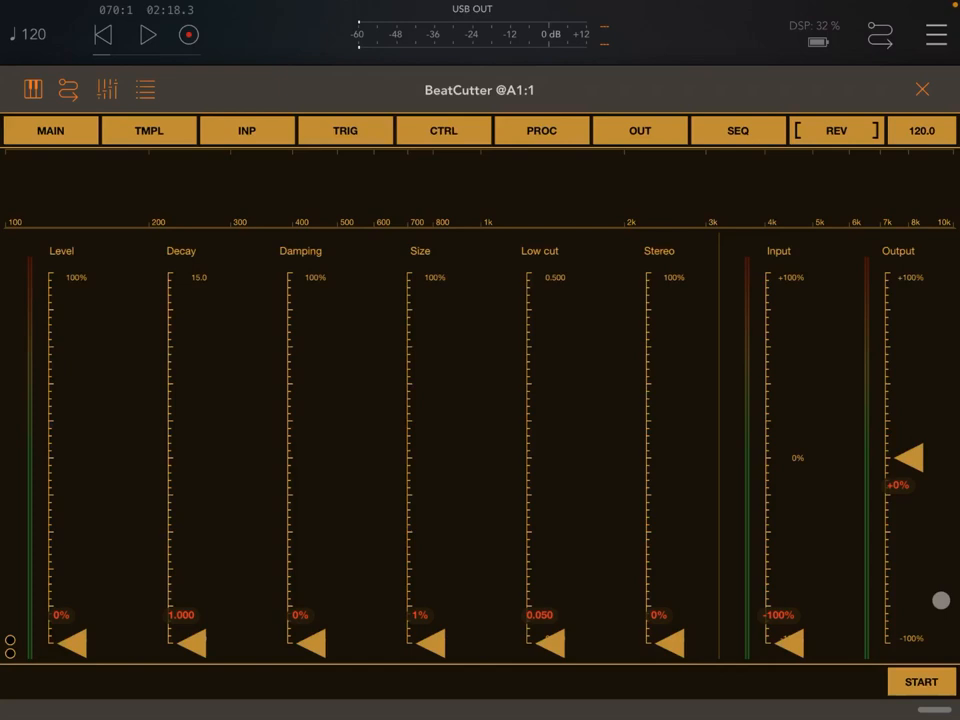
Start the beat-cutting sequence, then on the REV page bring the reverb Output level to about 80%
click(50, 130)
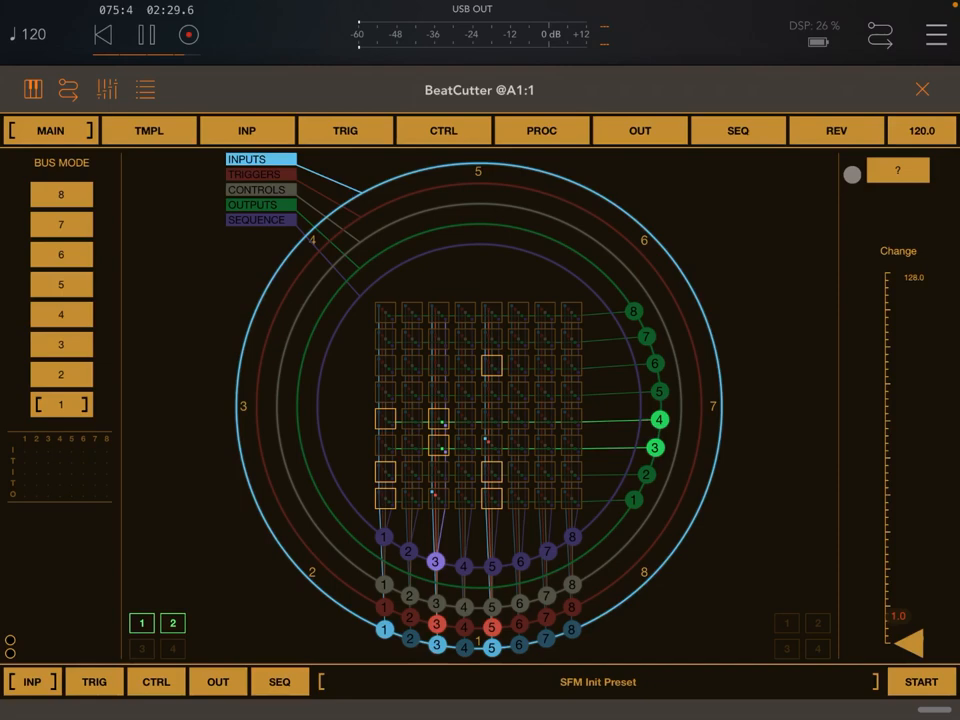
click(836, 130)
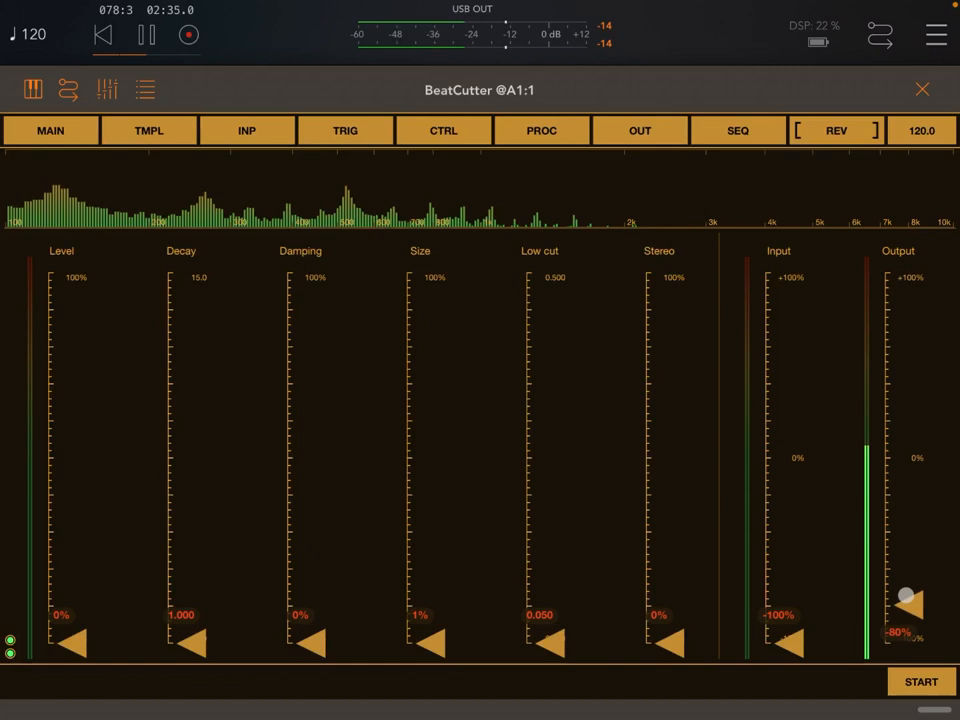
click(50, 130)
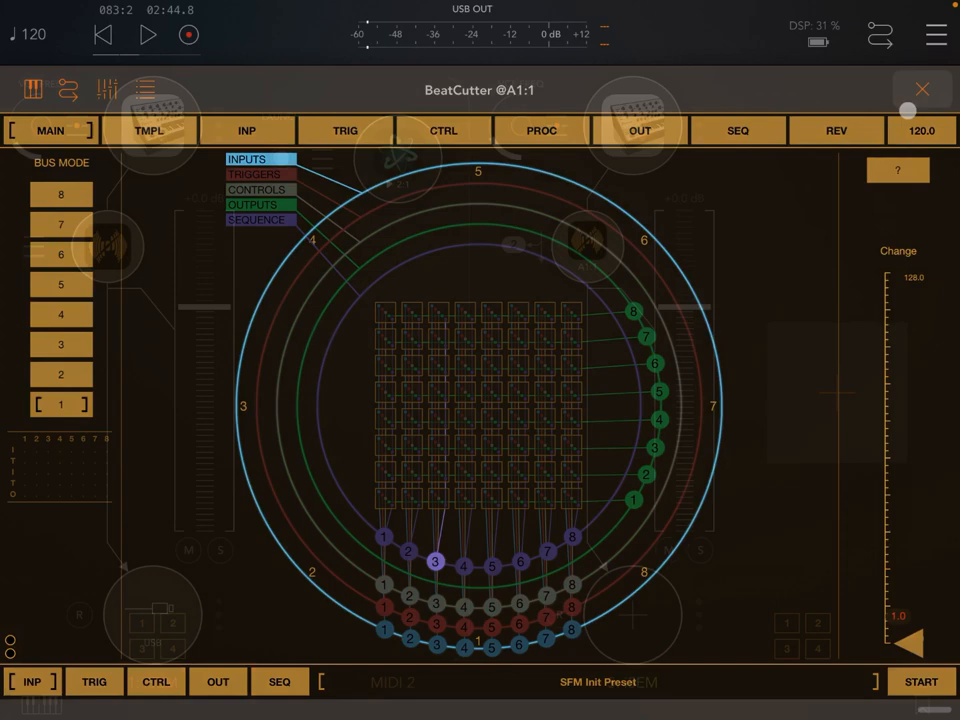
Close the BeatCutter window to return to the AUM mixer with both iSEM channels
click(920, 88)
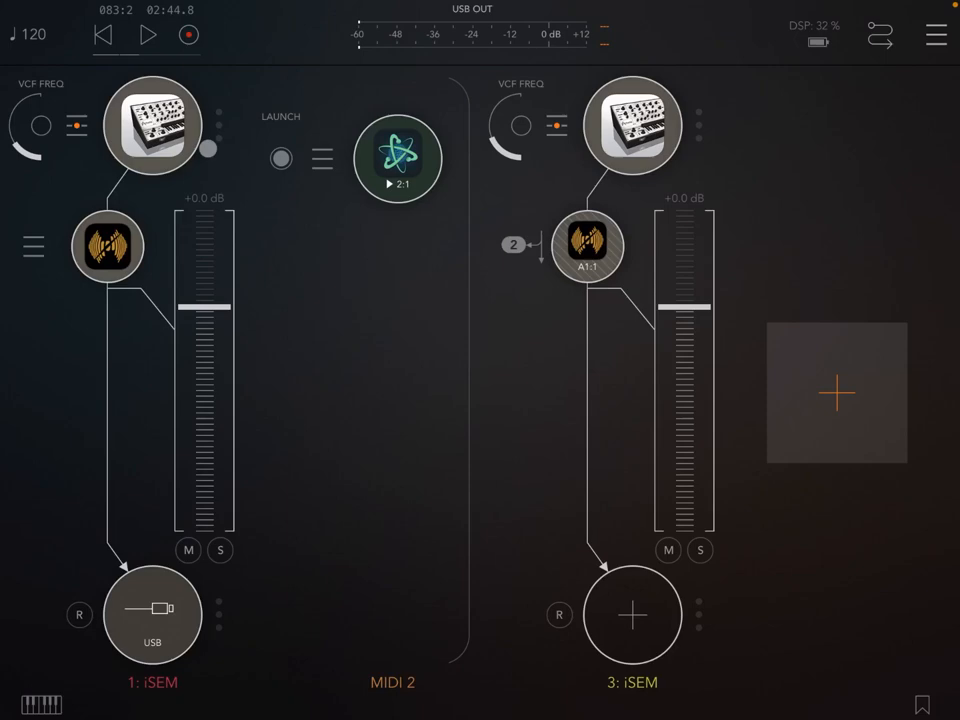